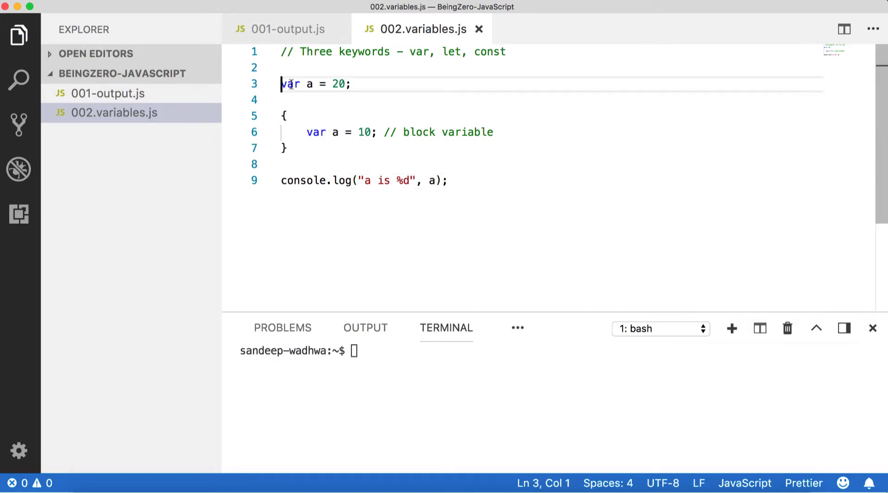
- Highlight the var declaration of a on line 3 and clear the terminal
drag(281, 84, 350, 84)
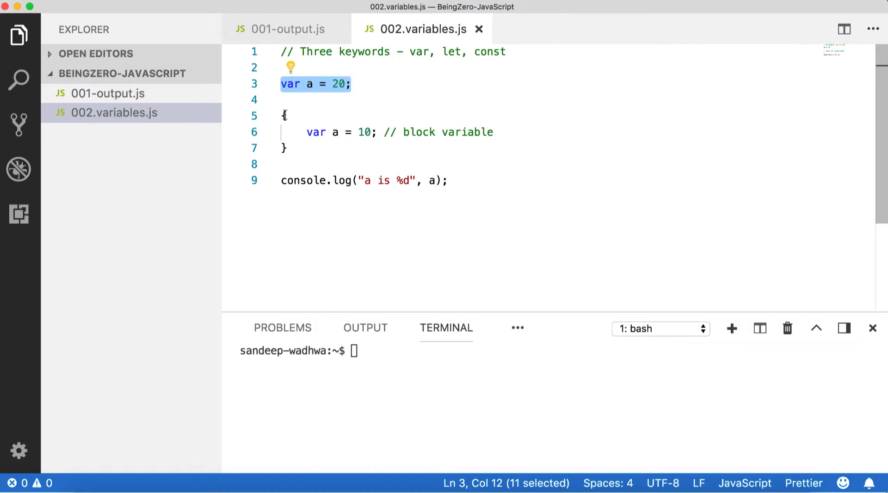
mouse_move(421, 227)
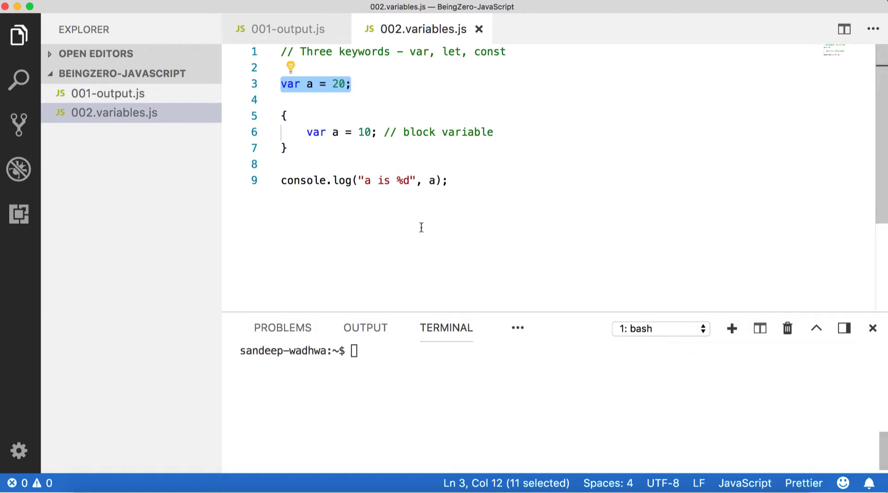
text(clear)
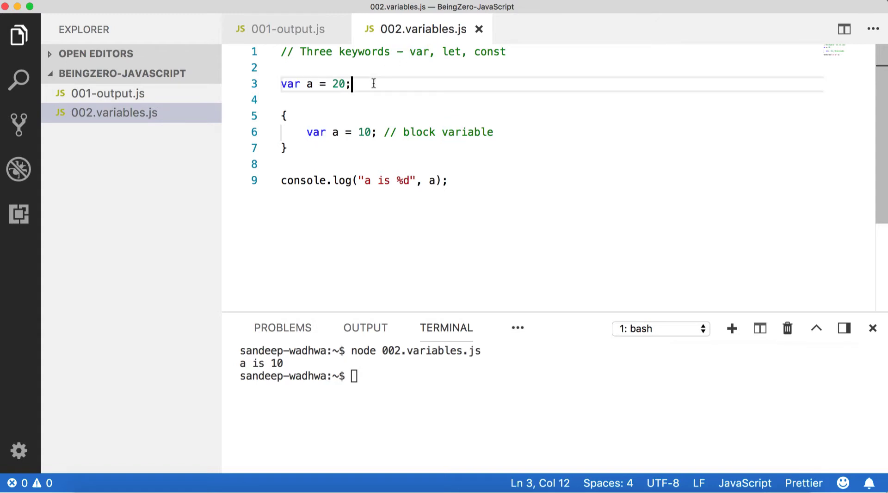
- Drop var from the block's a = 10, rerun the script, then select var on line 3
double_click(315, 132)
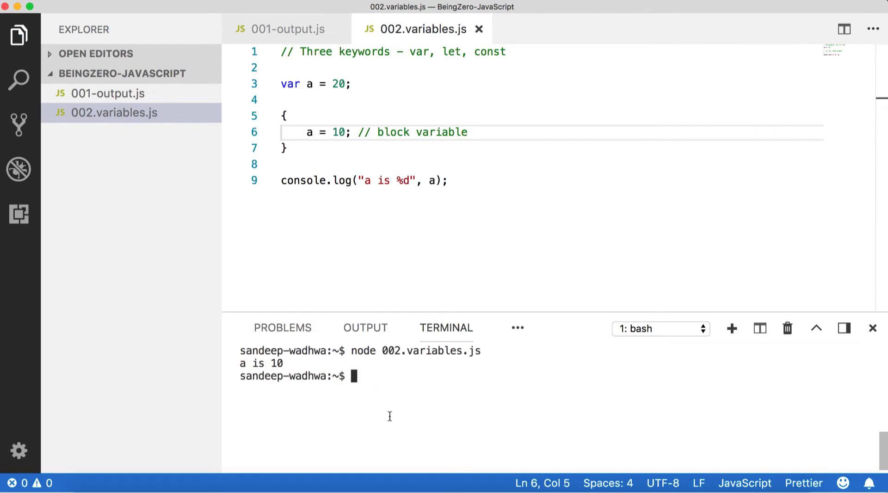
key(Enter)
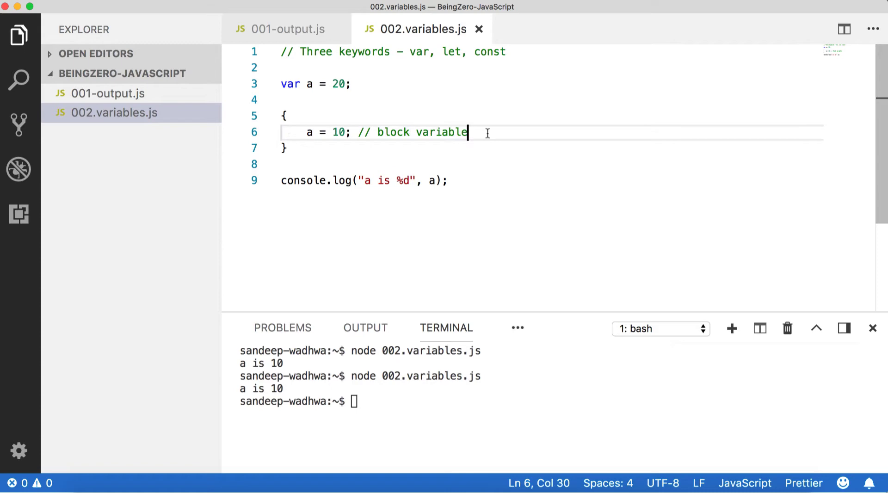
double_click(289, 84)
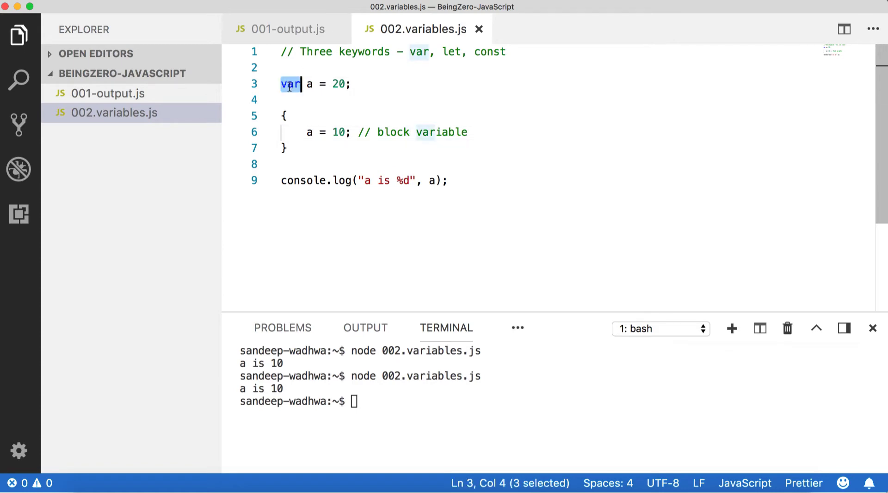
- Declare a with let, rerun to get 'a is 20', and move the caret to line 4
text(let)
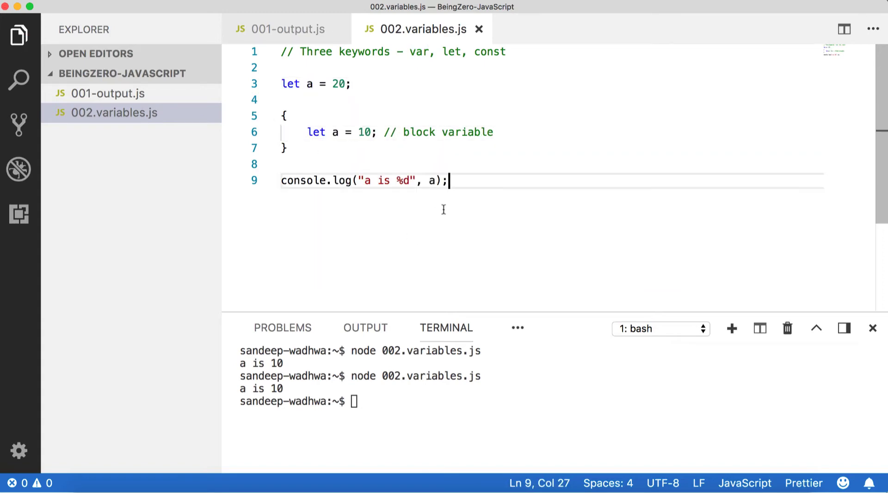
key(enter)
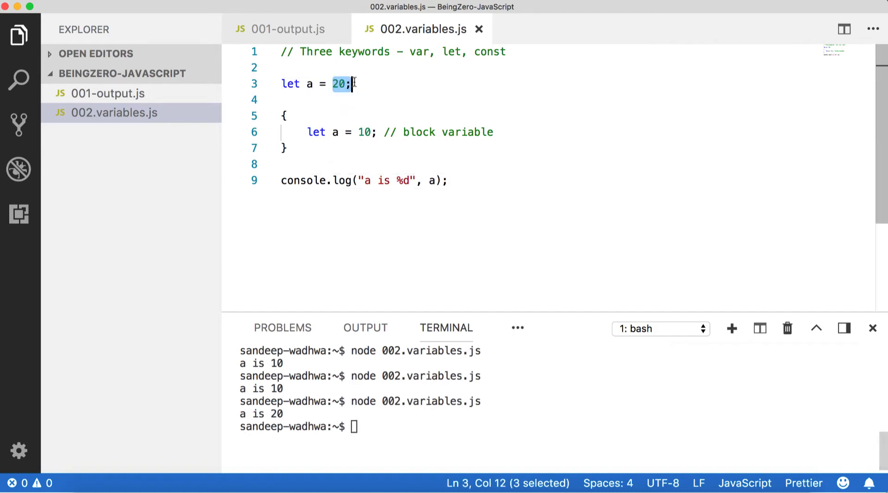
double_click(315, 132)
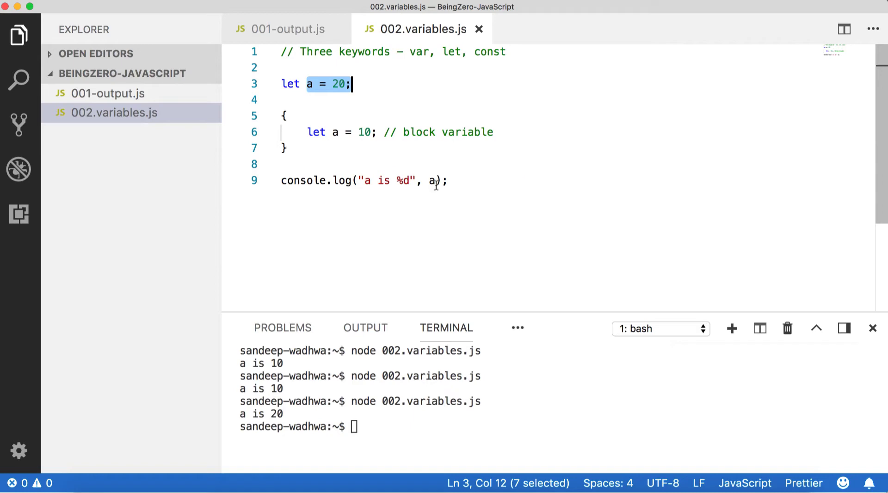
click(433, 180)
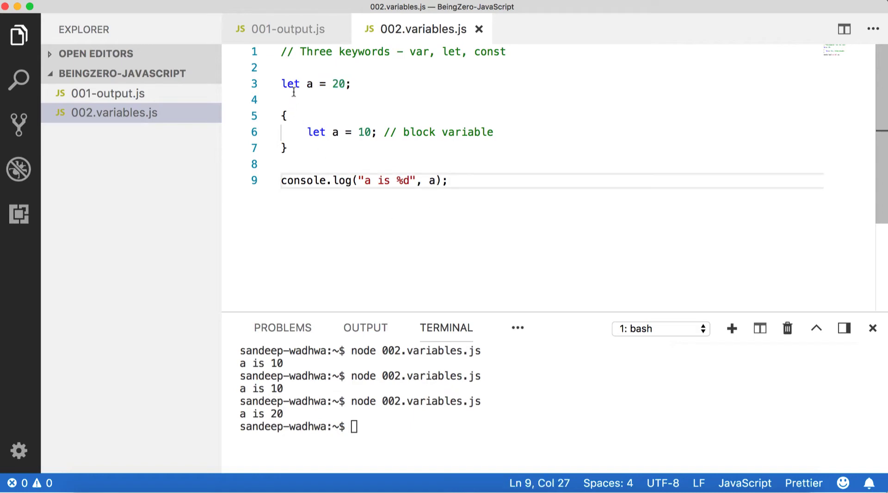
click(290, 99)
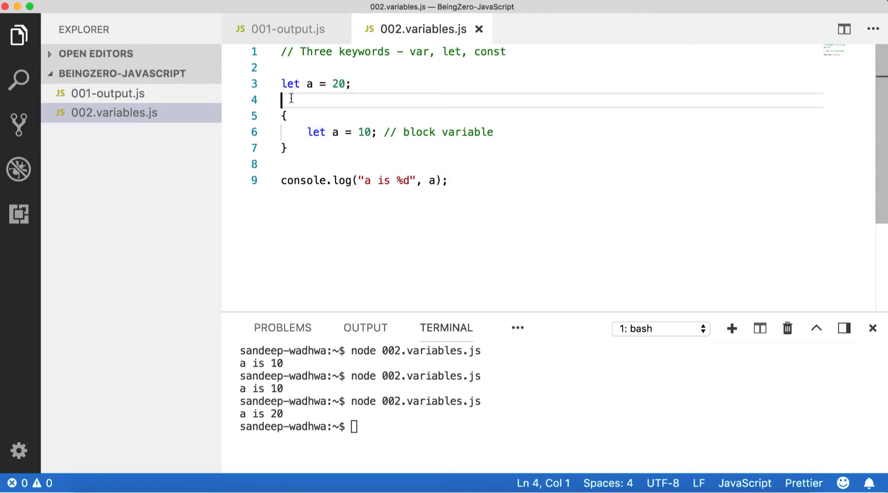
- Add const b = 30; and b = 50; inside the block
text(const b)
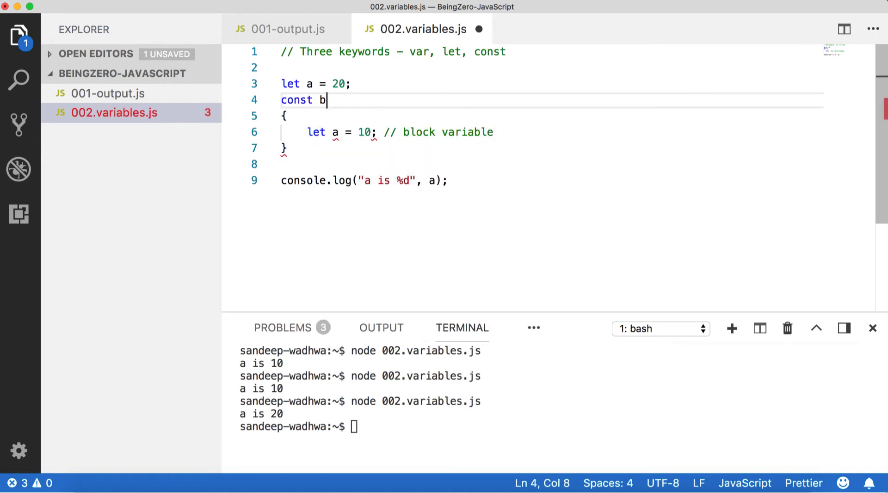
text(= 30;)
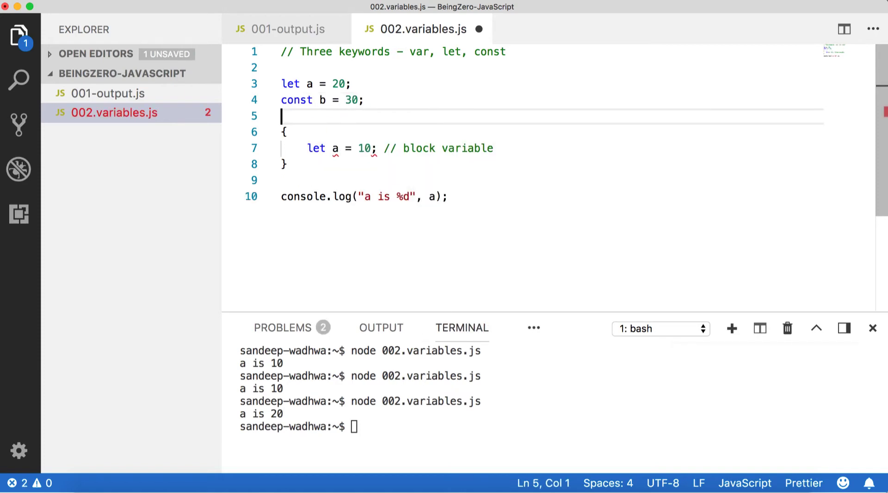
click(494, 147)
text(b =)
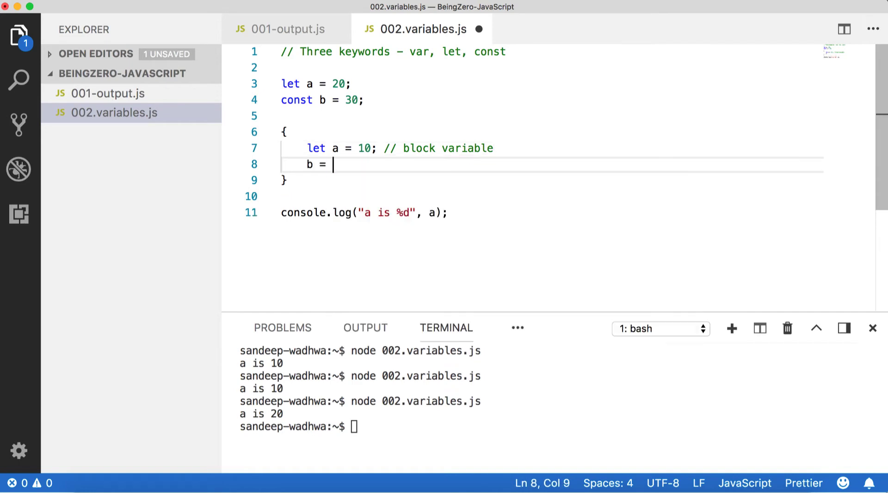
text(50;)
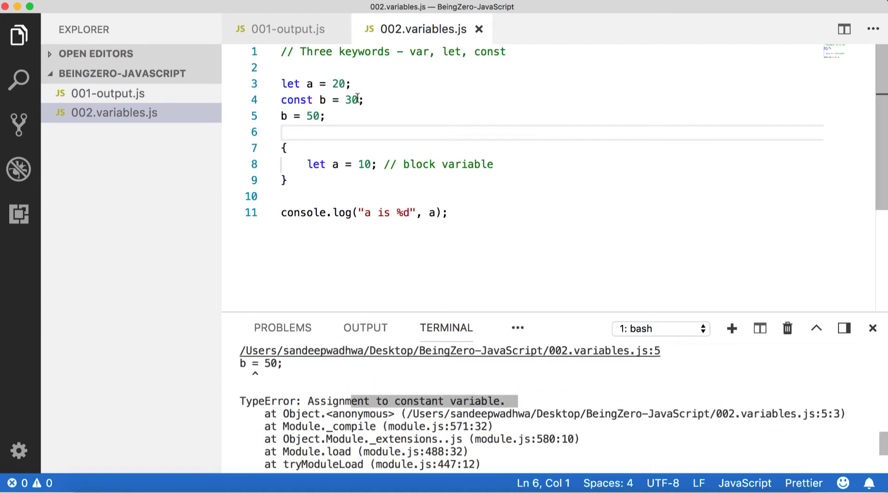
- Shorten the declaration to const b;, then select 'var, let, const' in the comment
drag(282, 100, 340, 99)
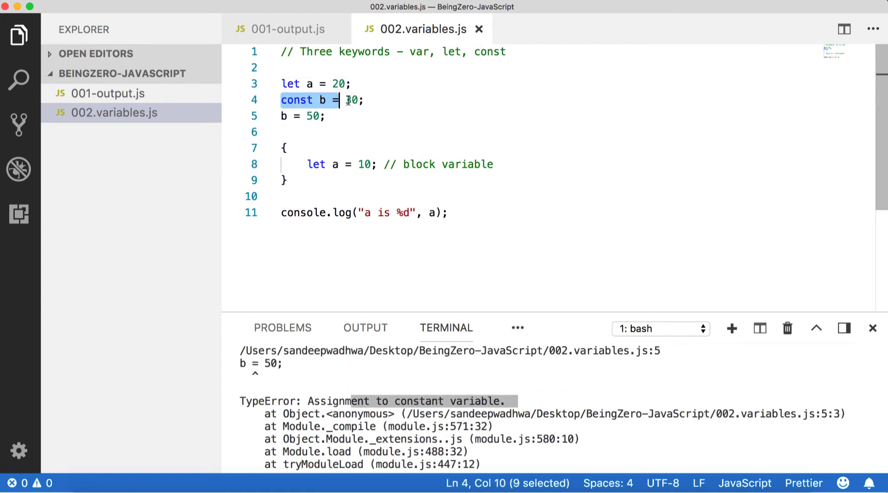
click(327, 116)
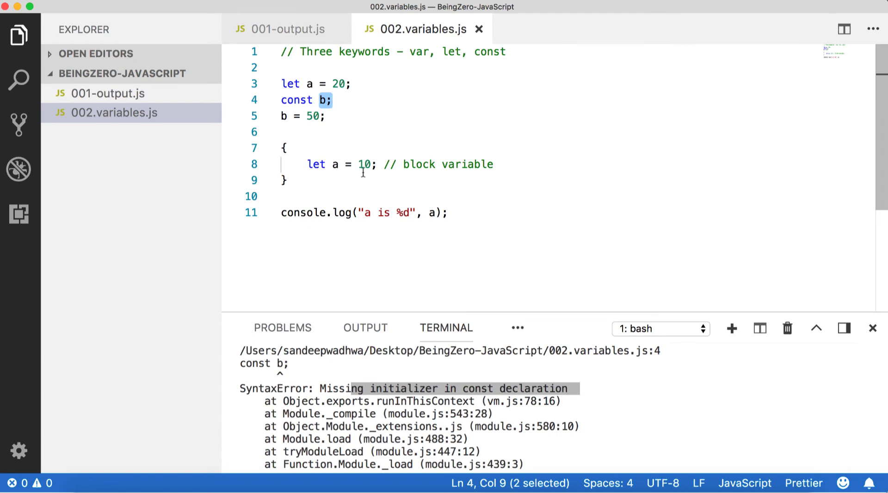
drag(409, 52, 505, 52)
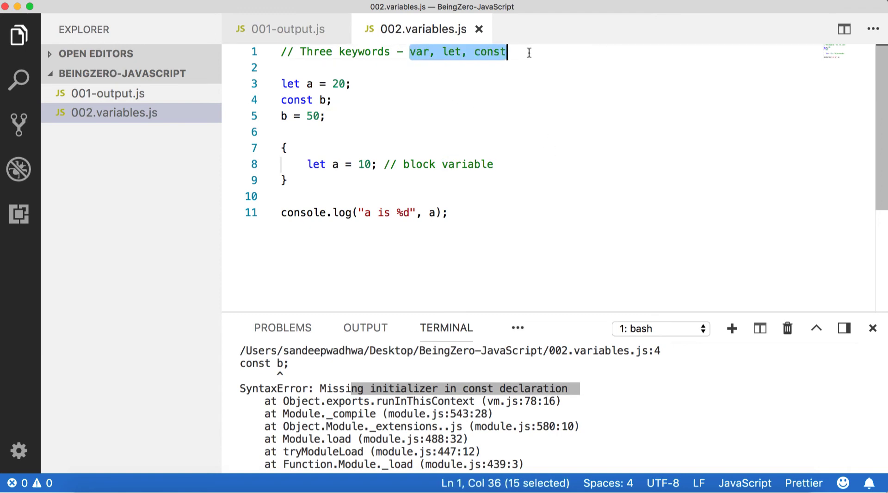